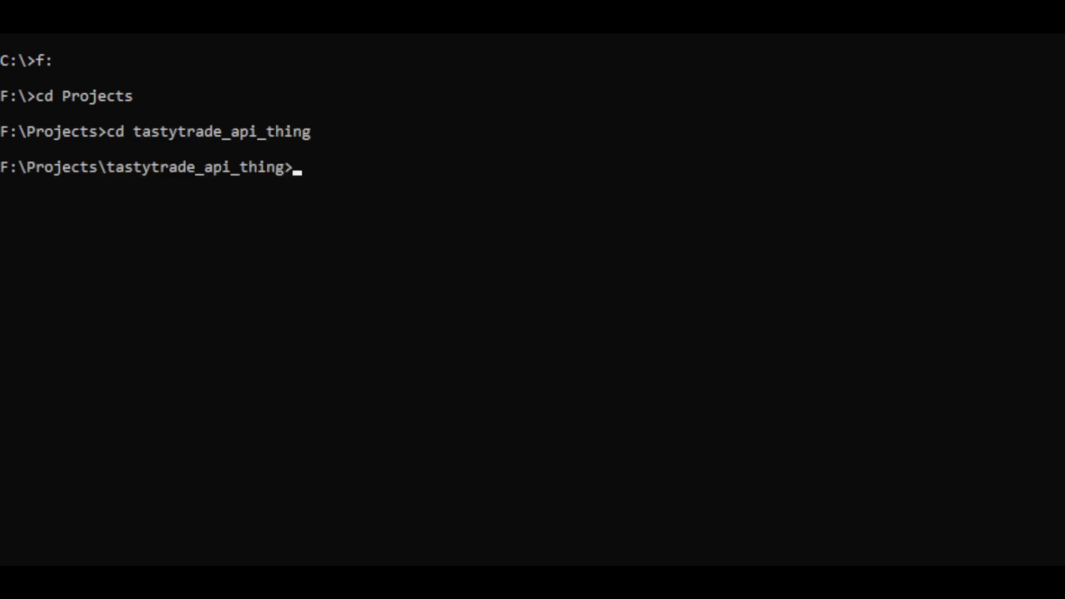
Step: Install the aiocometd package with pip in the tastytrade_api_thing environment
text(pip install)
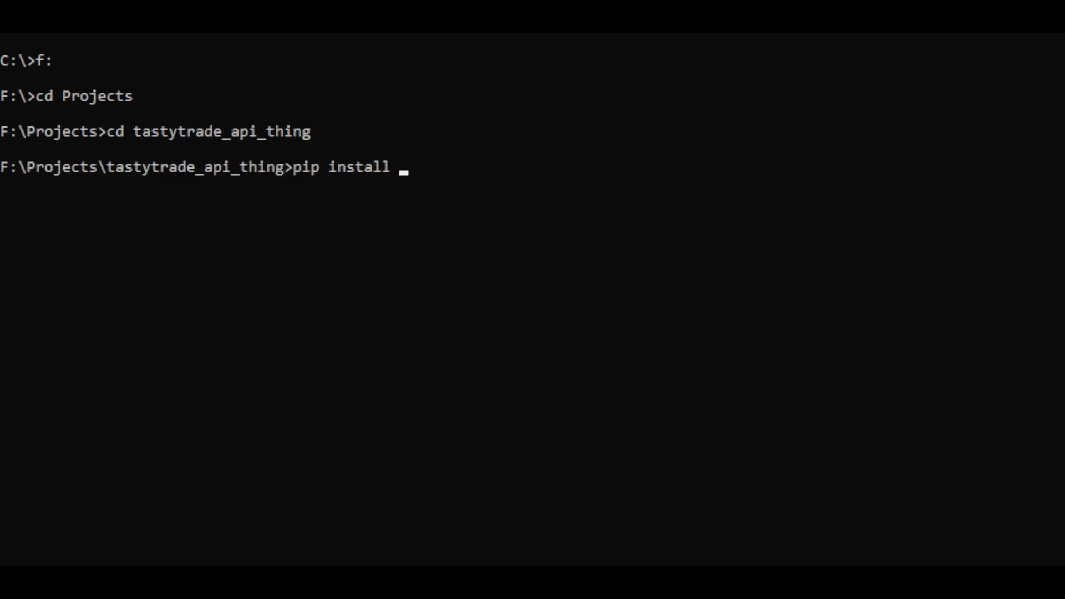
text(aiocometd)
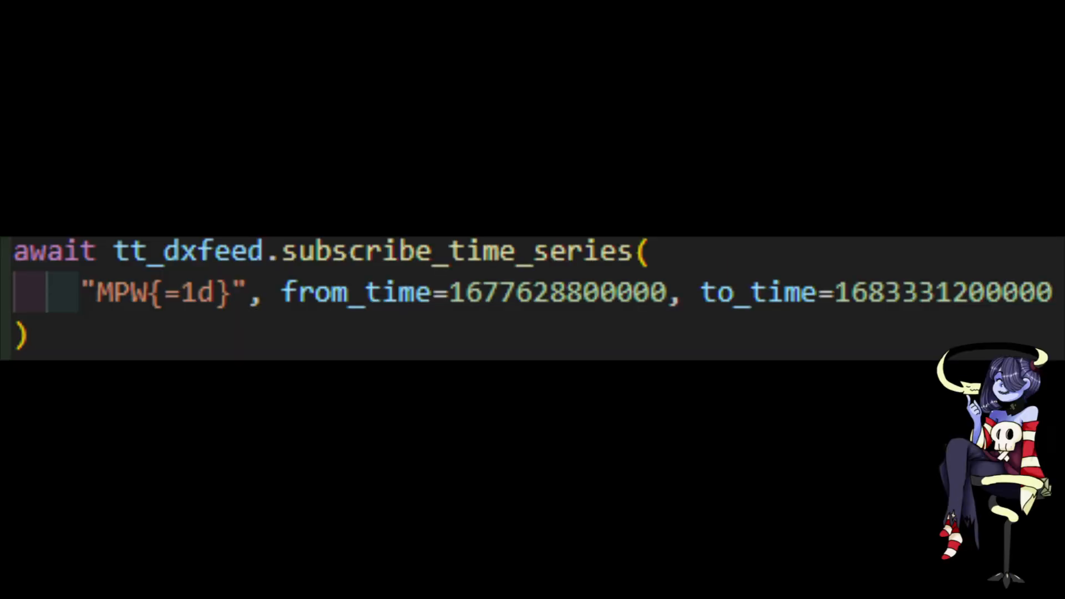
double_click(167, 292)
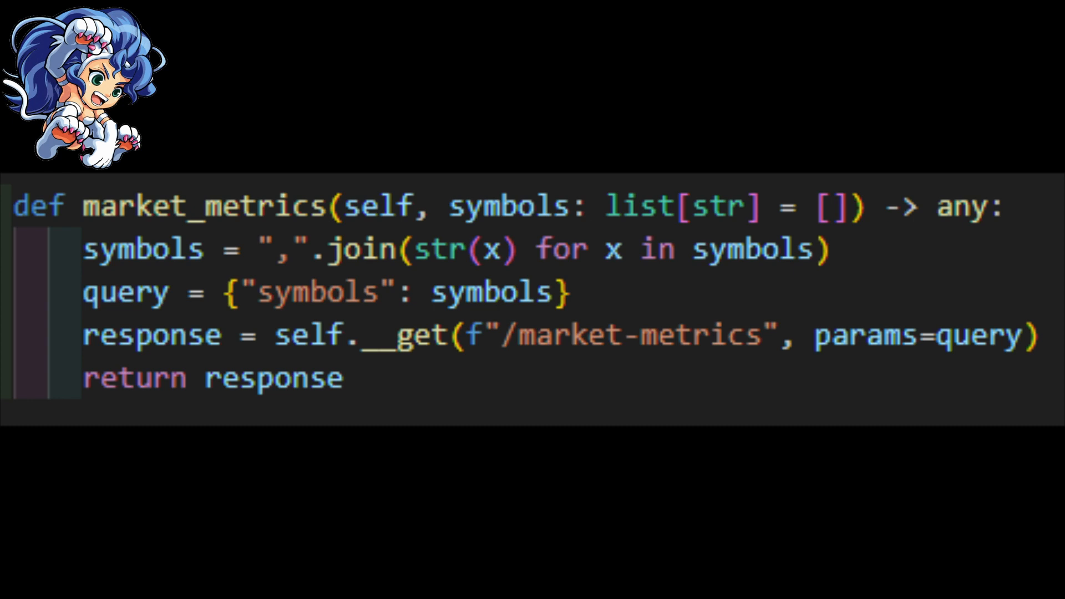
double_click(924, 335)
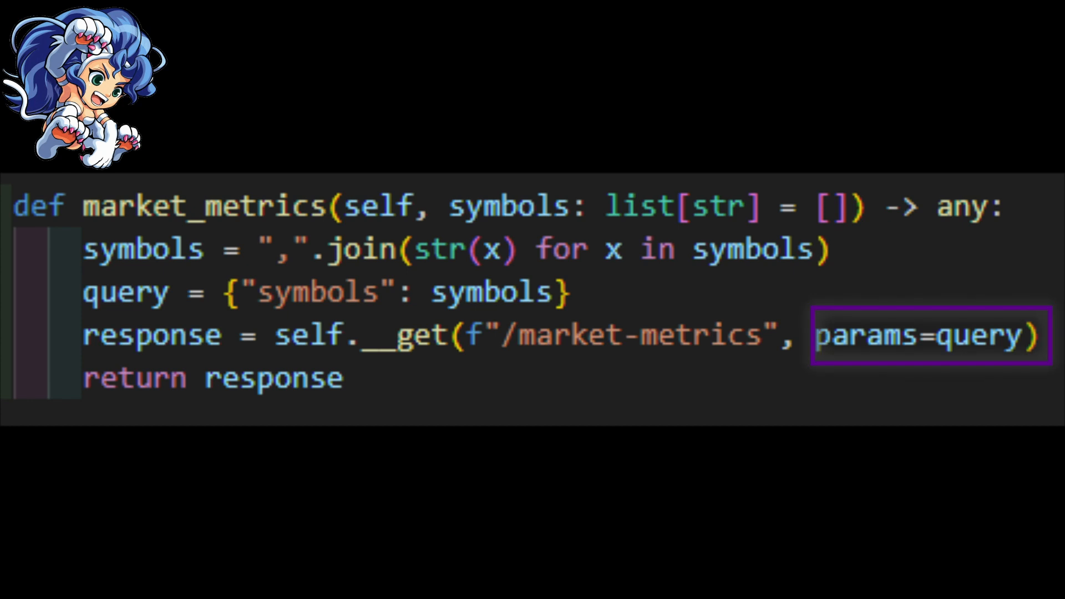